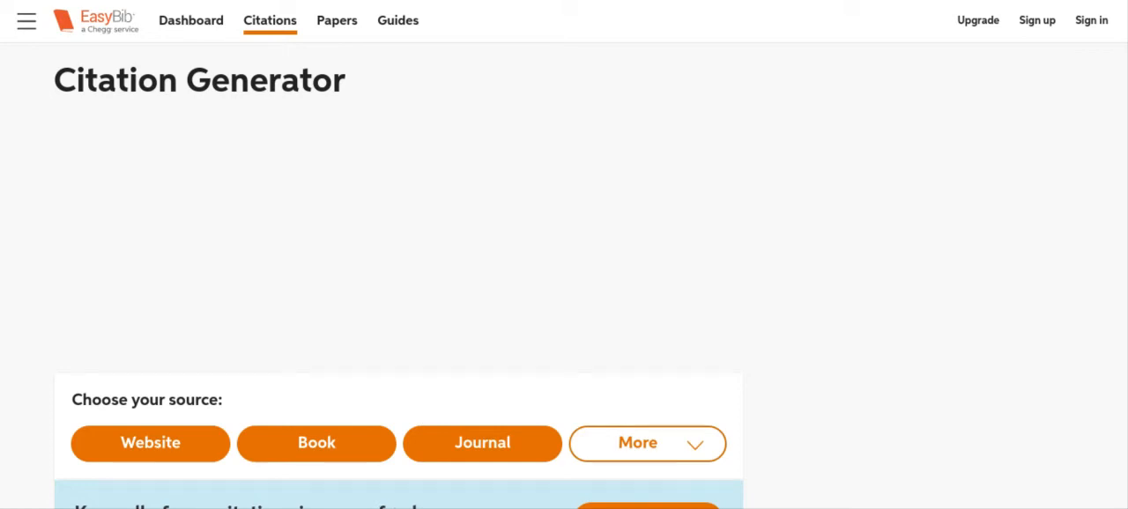
Step: Expand the More source types and scroll through the whole list, Bible to Report
scroll("down", 3)
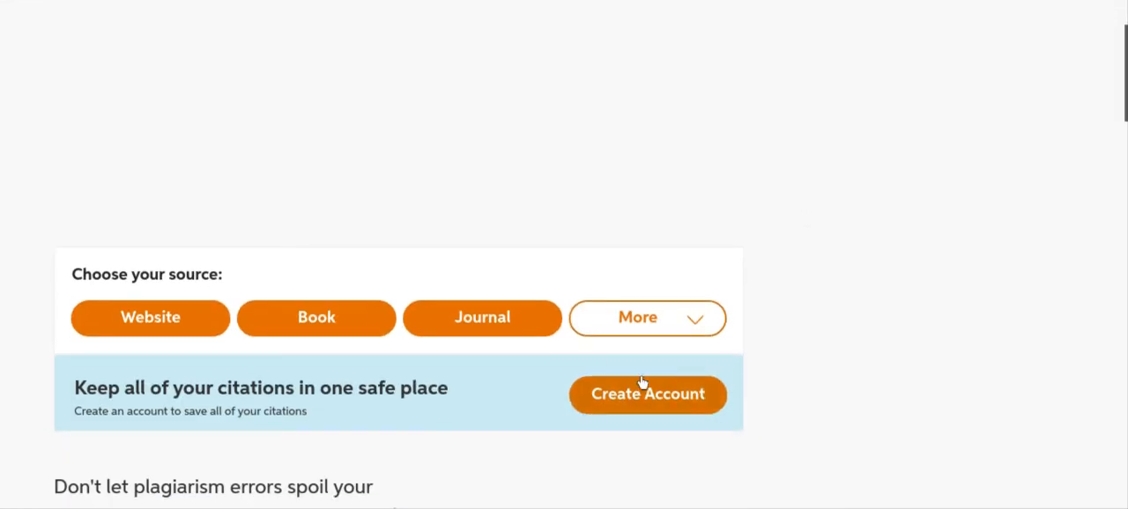
left_click(647, 319)
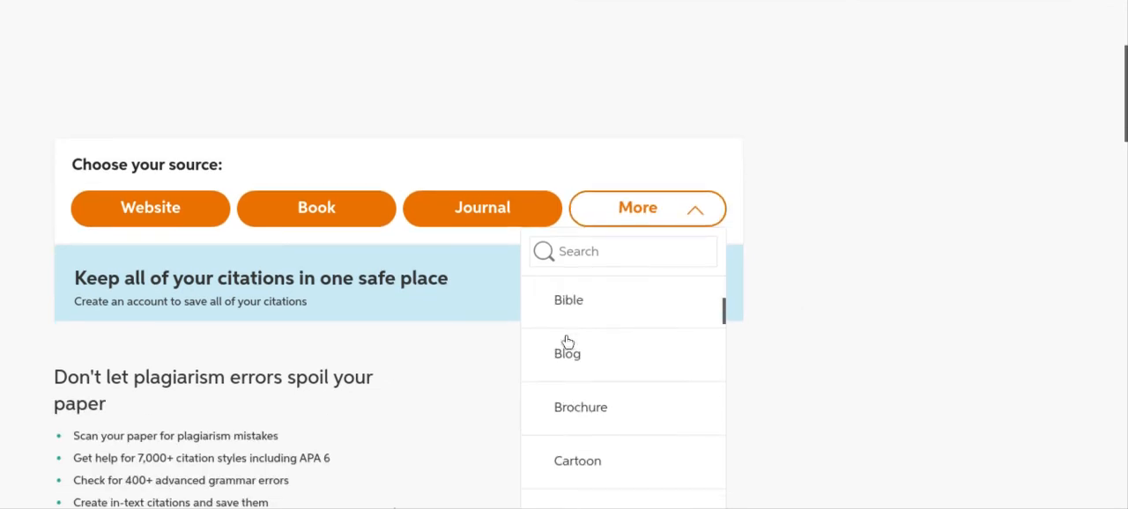
scroll("down", 3)
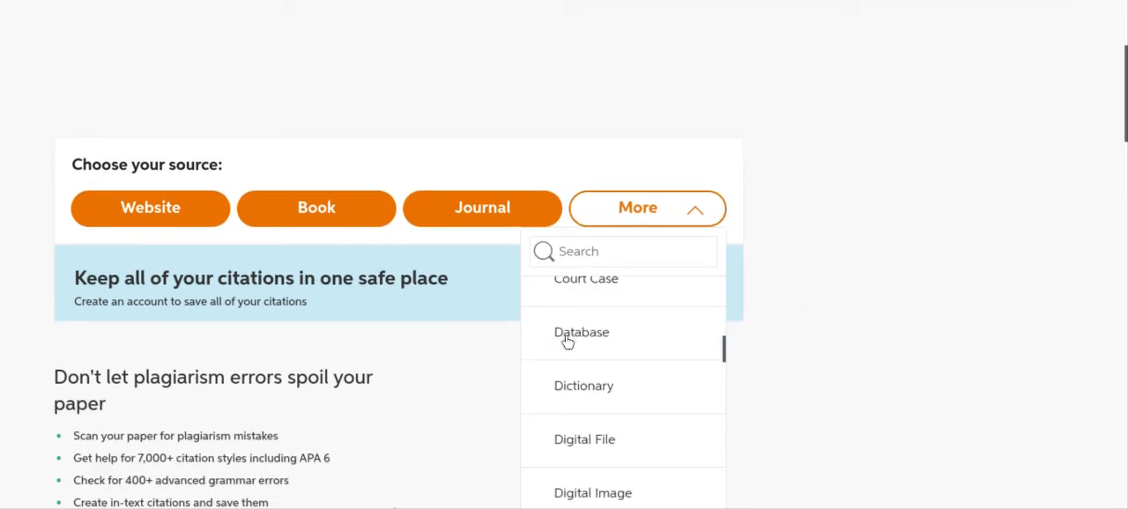
scroll("down", 3)
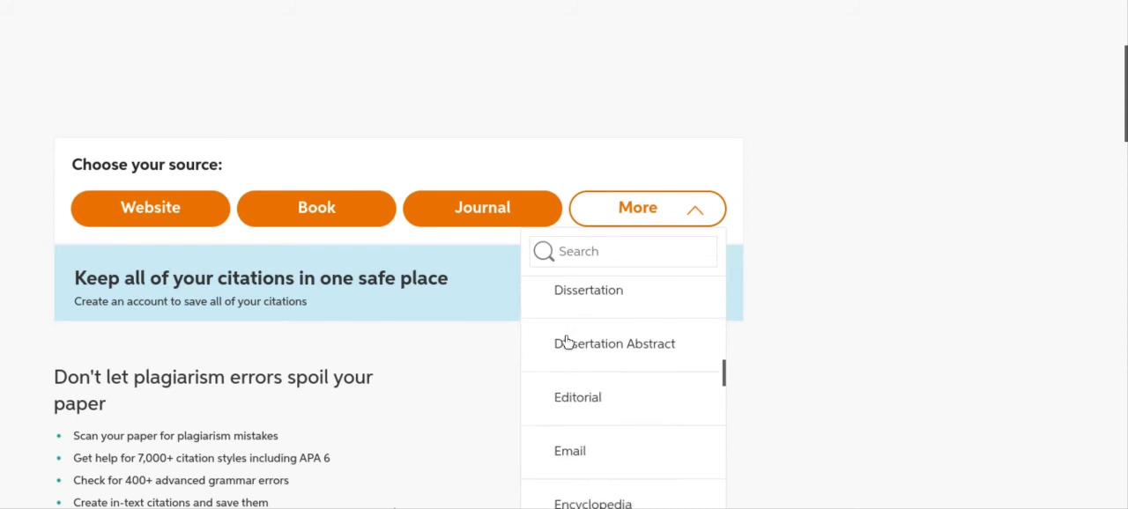
scroll("down", 3)
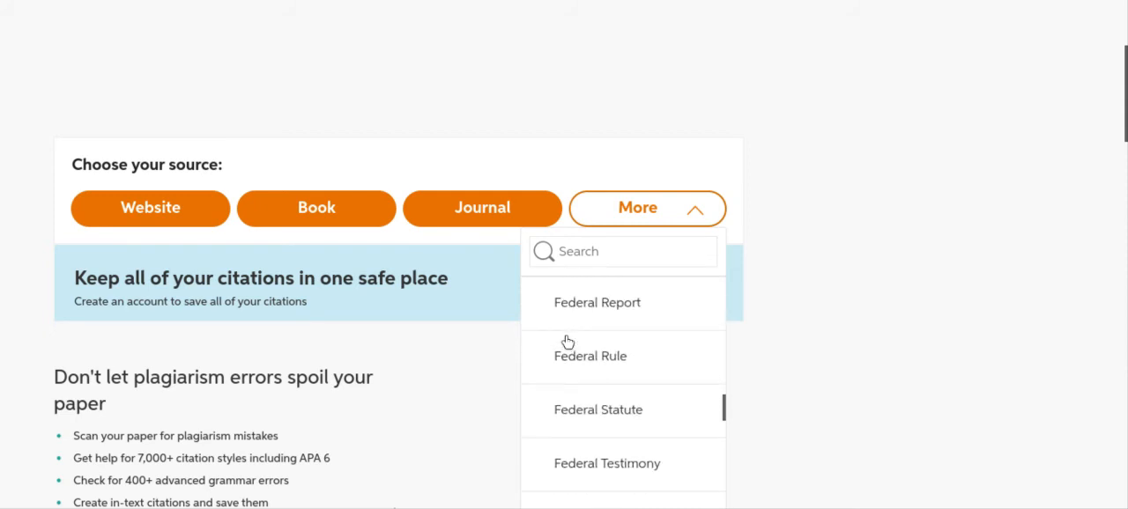
scroll("down", 3)
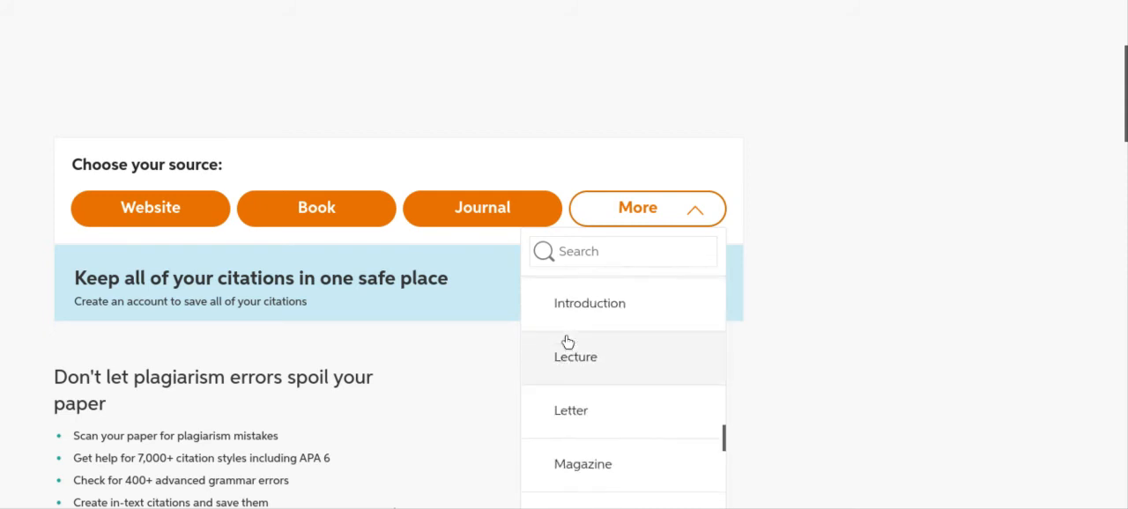
scroll("down", 3)
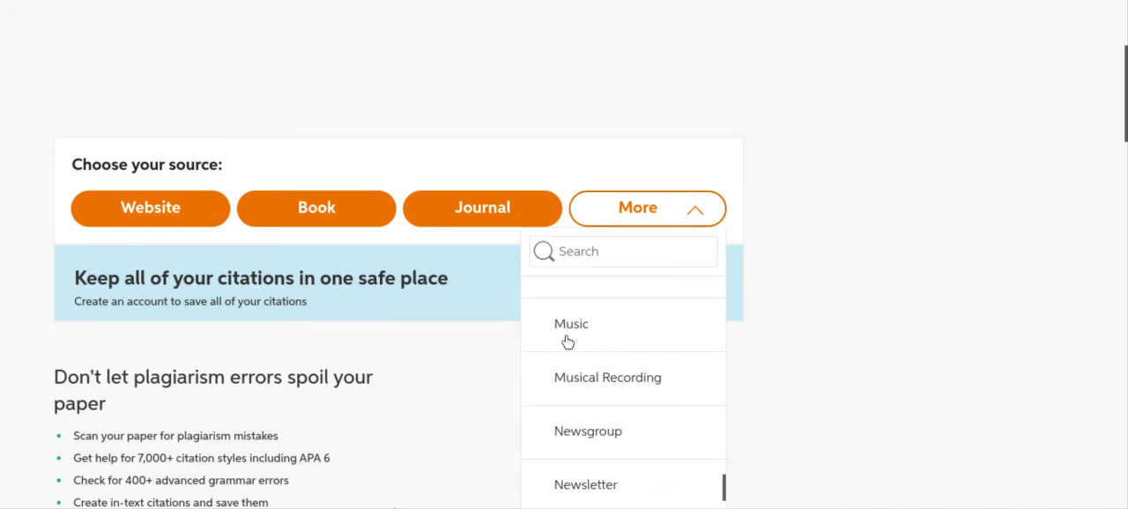
scroll("down", 3)
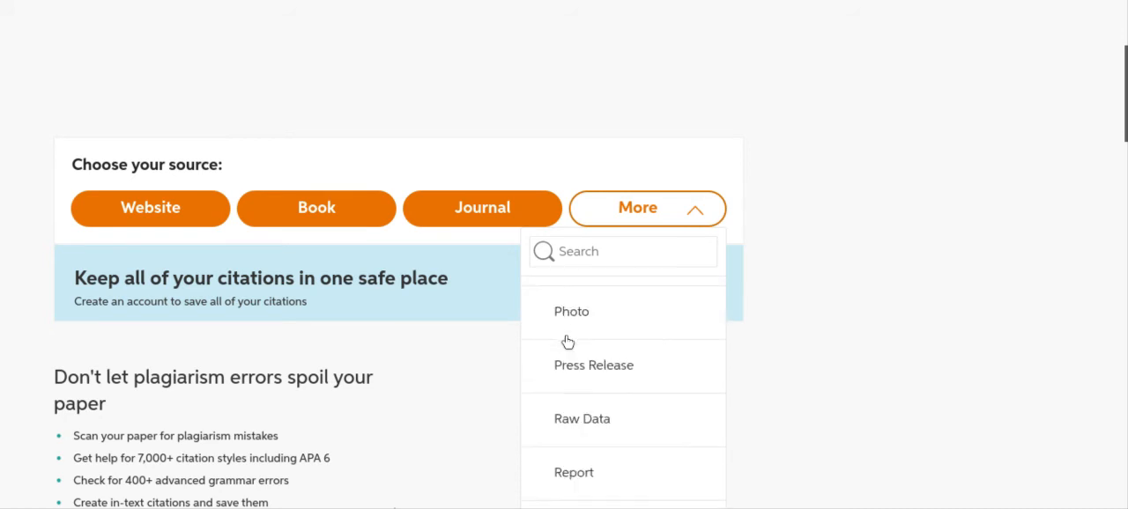
scroll("down", 3)
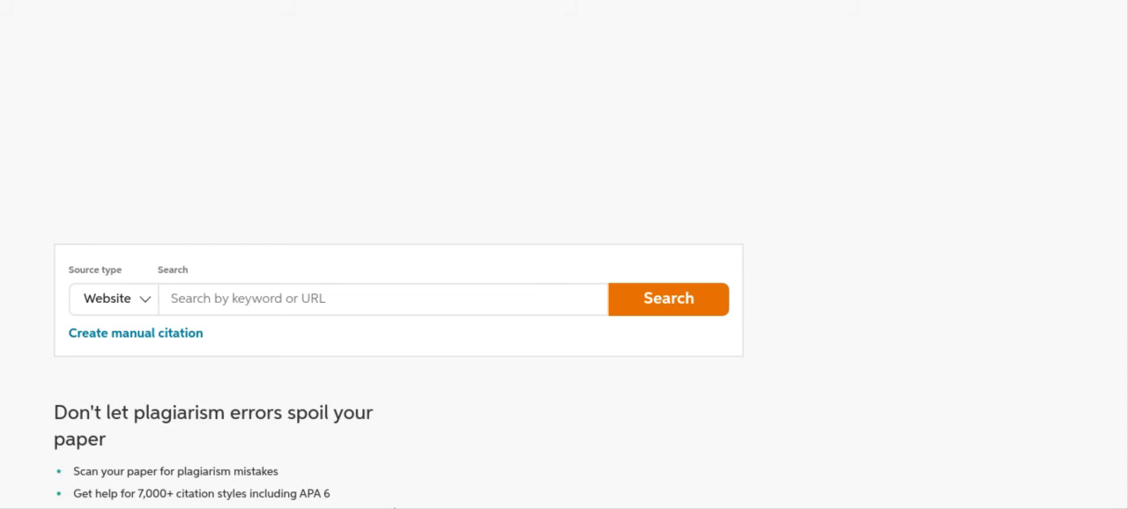
mouse_move(295, 325)
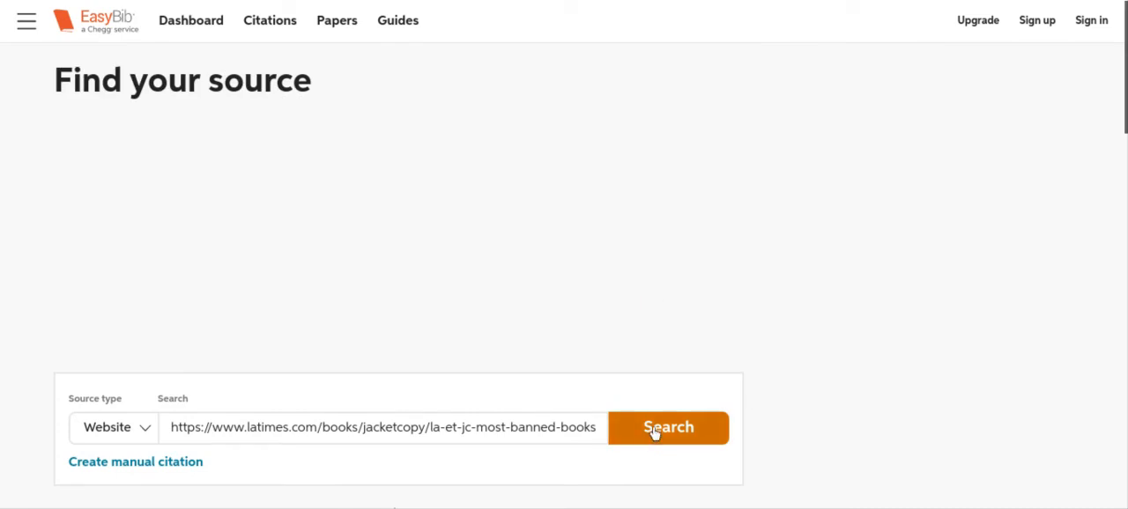
Step: Search for the LA Times most-banned YA books article by its URL as a website
left_click(666, 427)
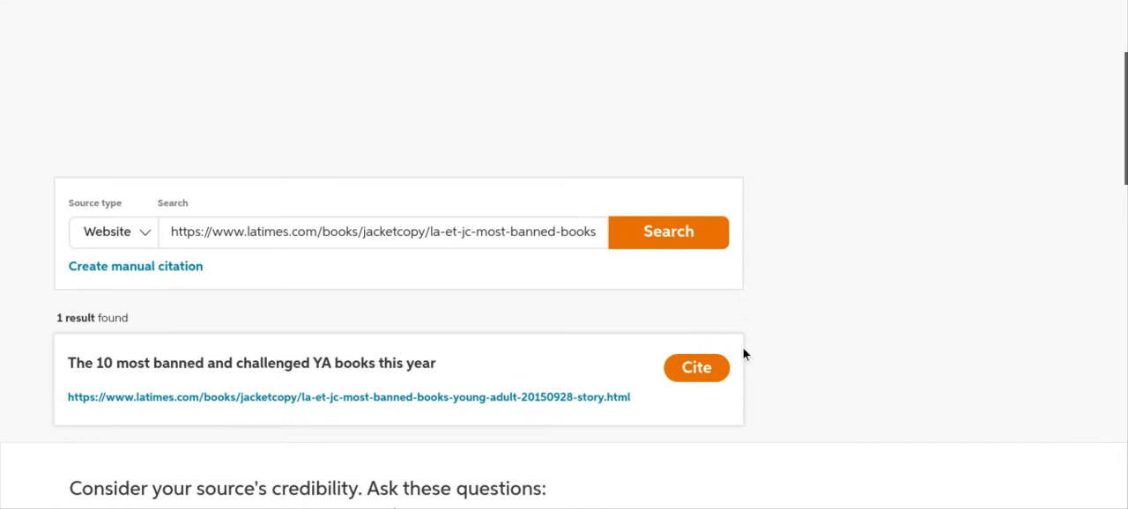
Step: Scroll down to the single result, 'The 10 most banned and challenged YA books this year'
scroll("down", 3)
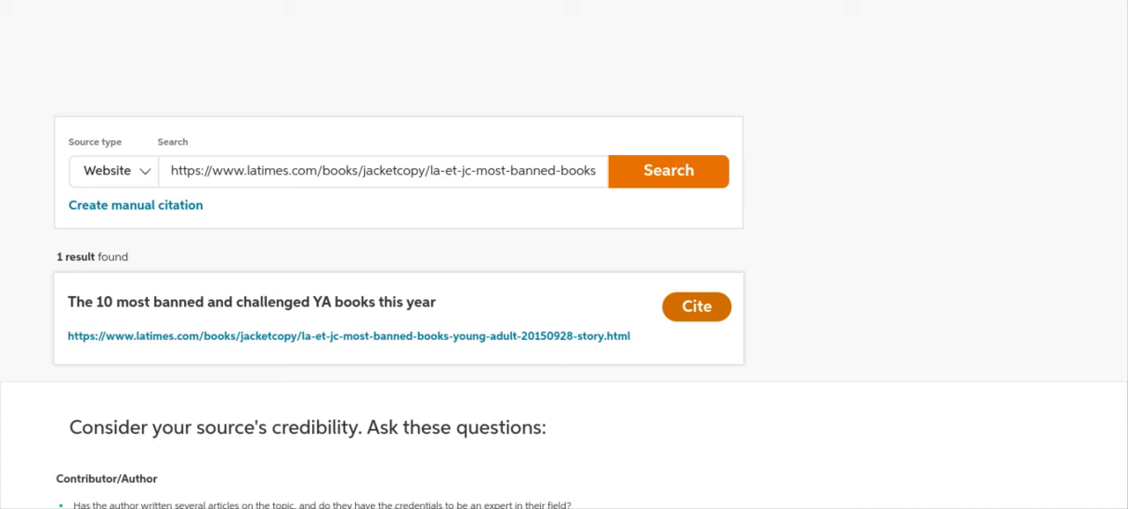
Step: Cite the banned YA books article and review its title, URL, site and dates
left_click(697, 307)
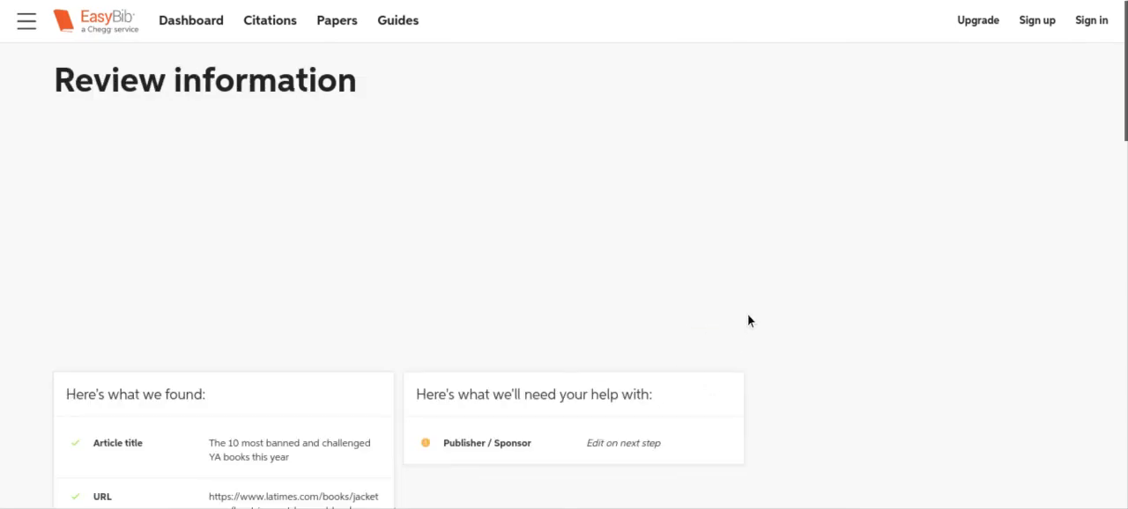
scroll("down", 3)
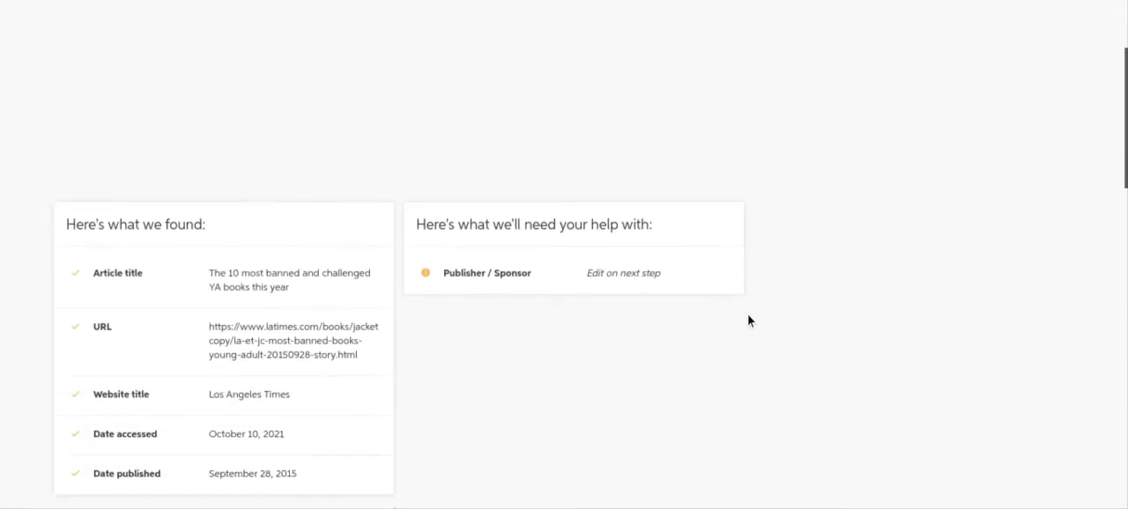
scroll("down", 3)
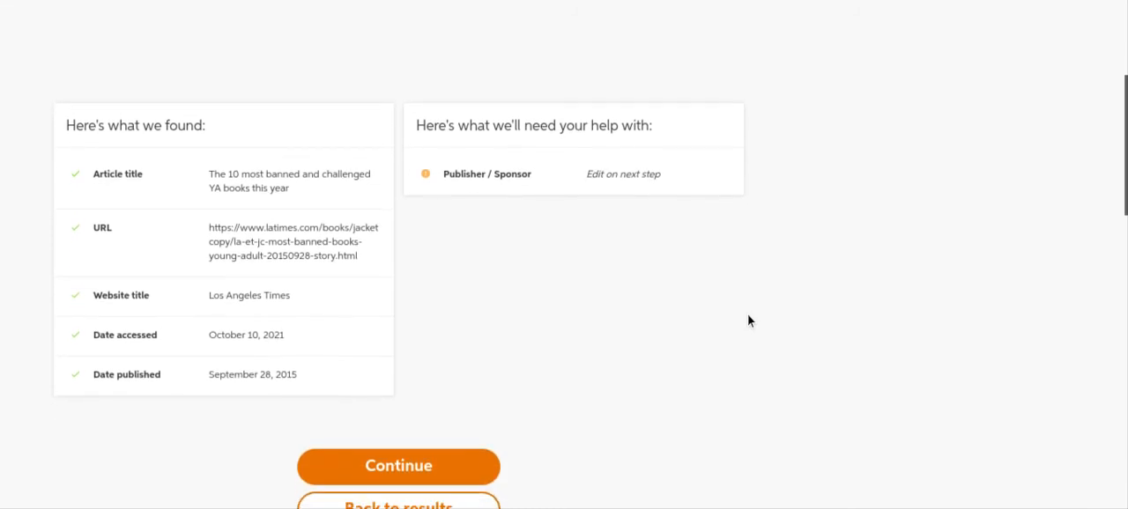
scroll("down", 3)
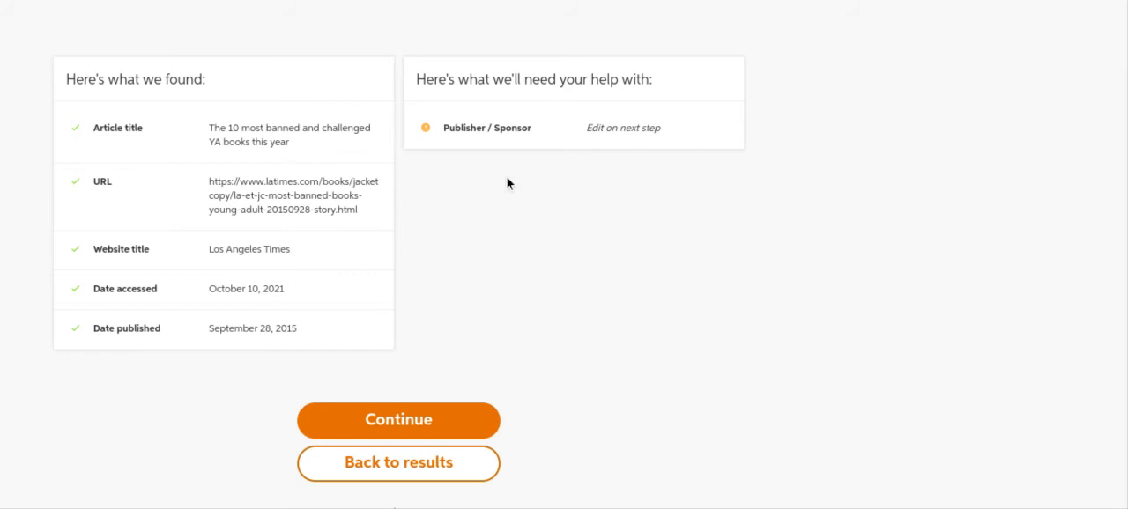
mouse_move(481, 258)
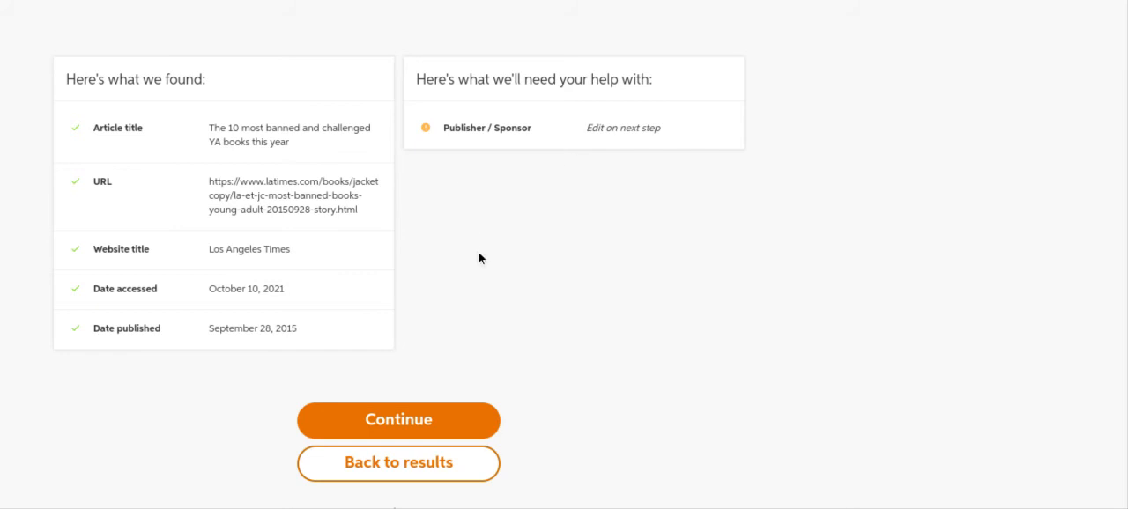
mouse_move(725, 6)
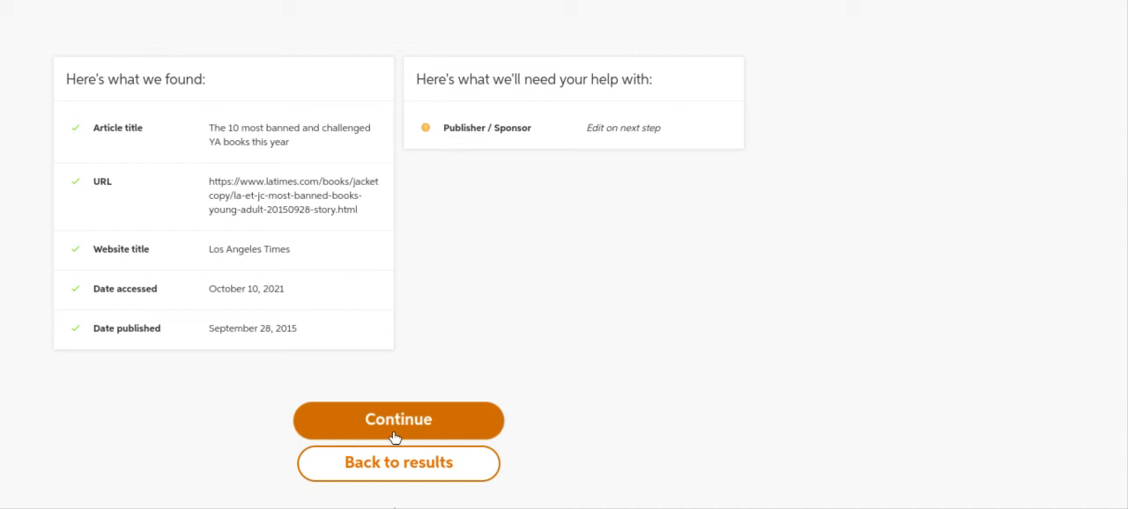
left_click(398, 420)
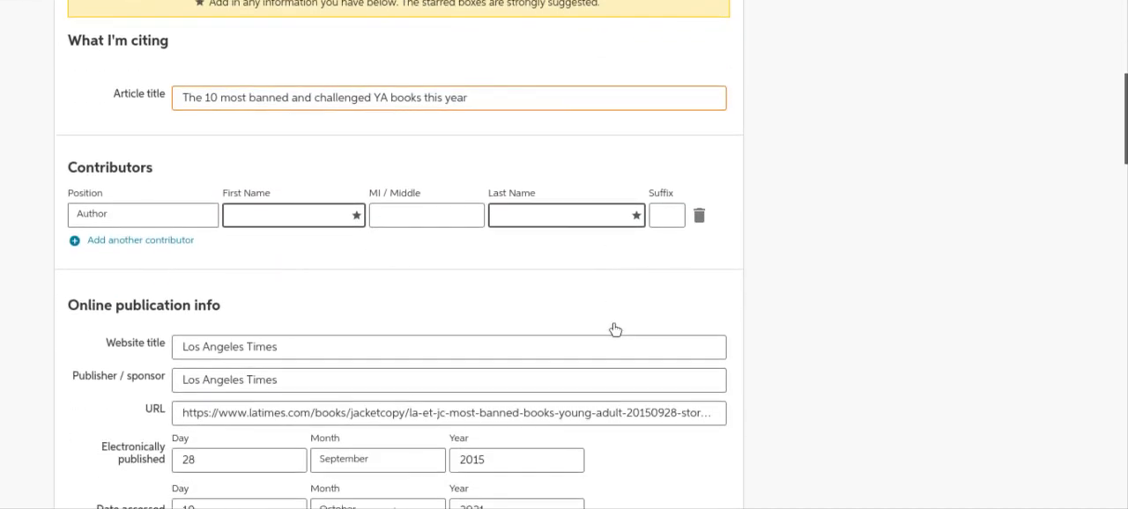
Step: Scroll through the prefilled citation form, noting the author name is still blank
scroll("down", 3)
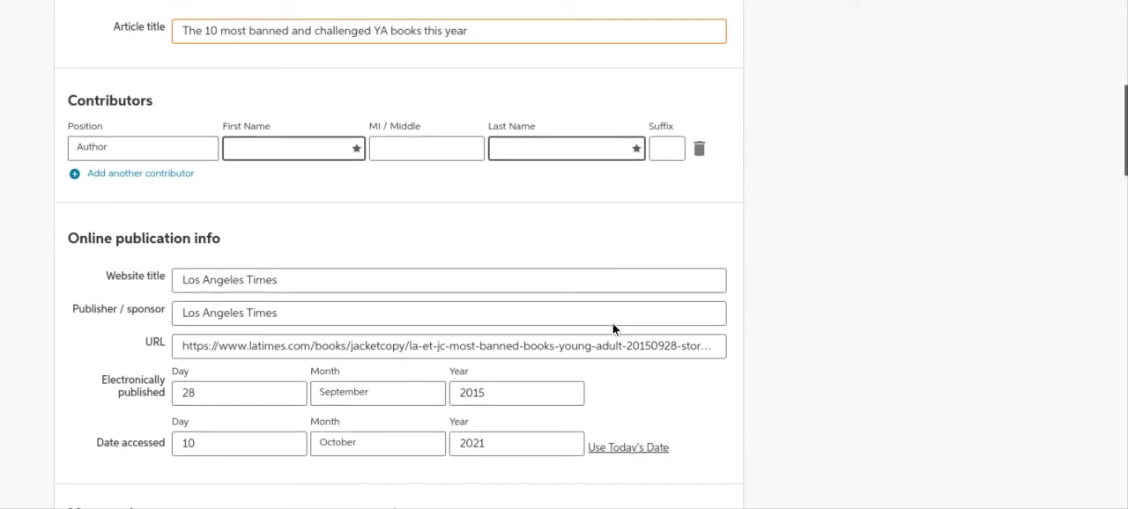
scroll("down", 3)
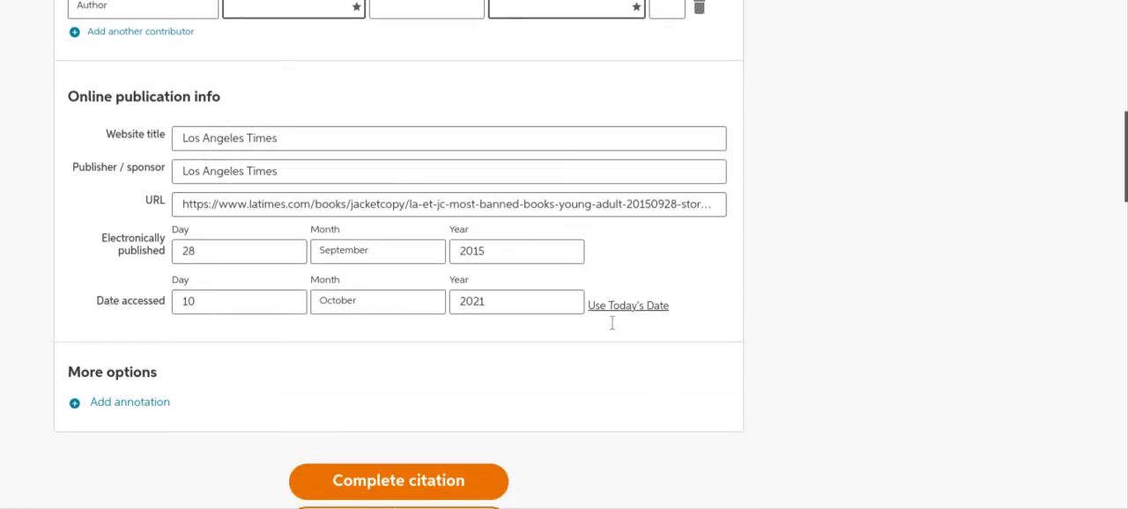
mouse_move(399, 230)
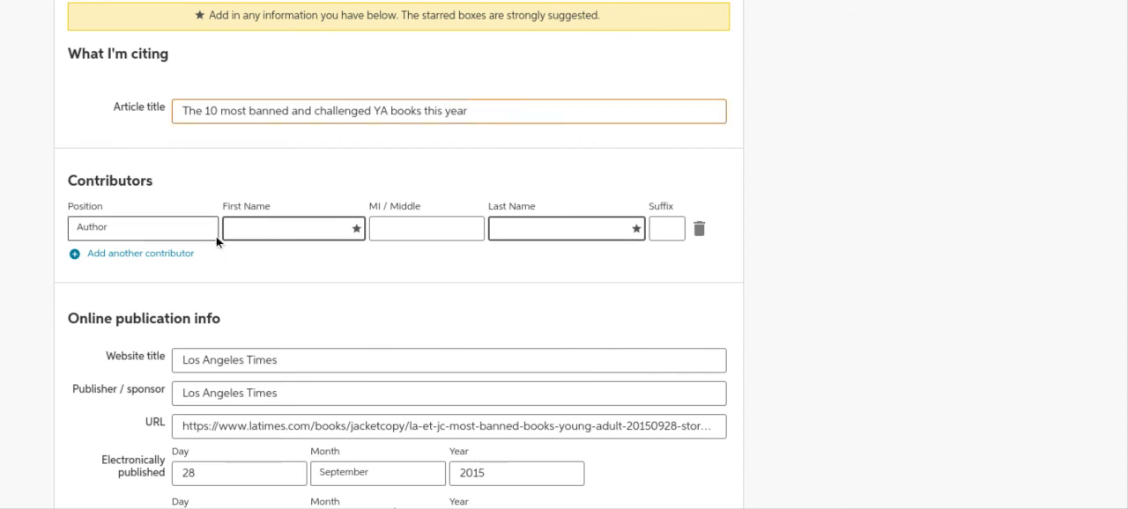
Step: Enter author first name Michael and last name Schaub
type("M")
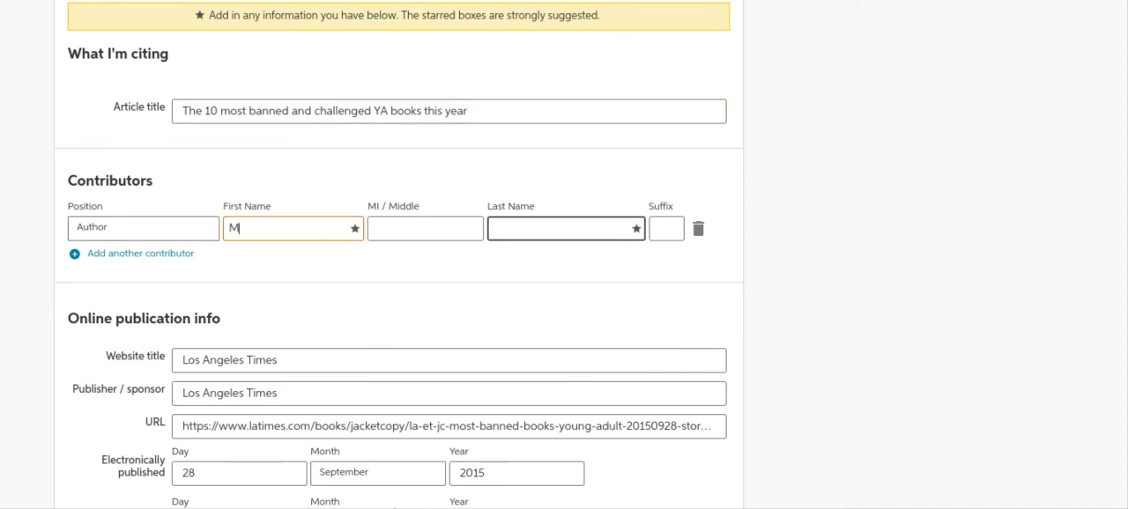
type("ichael")
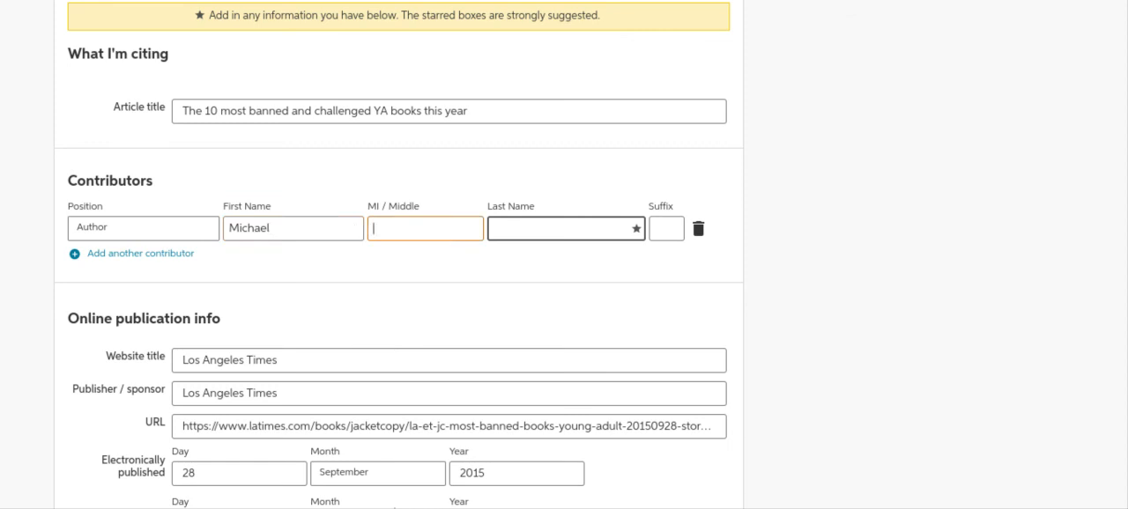
type("Scha")
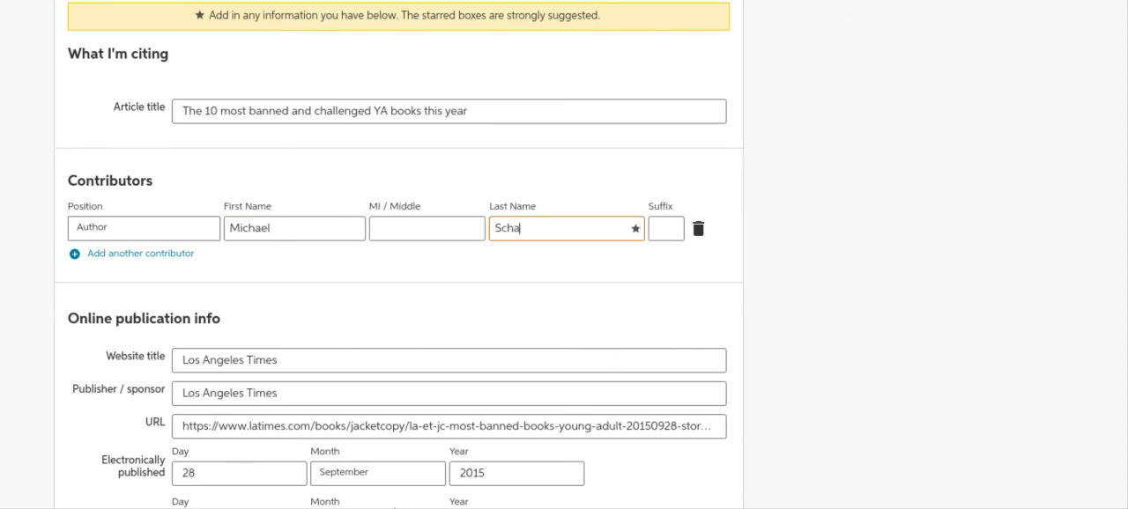
type("ub")
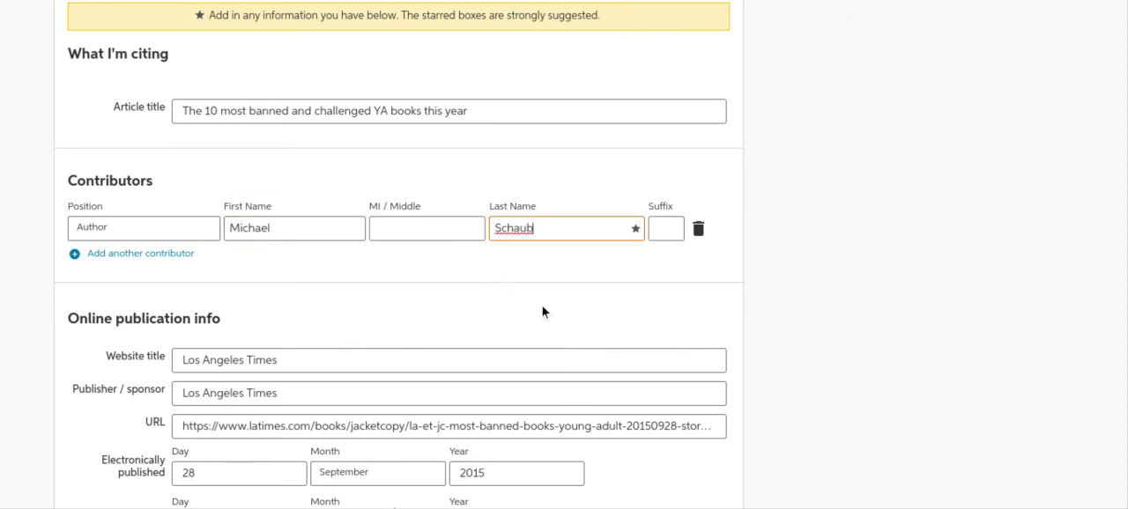
scroll("down", 3)
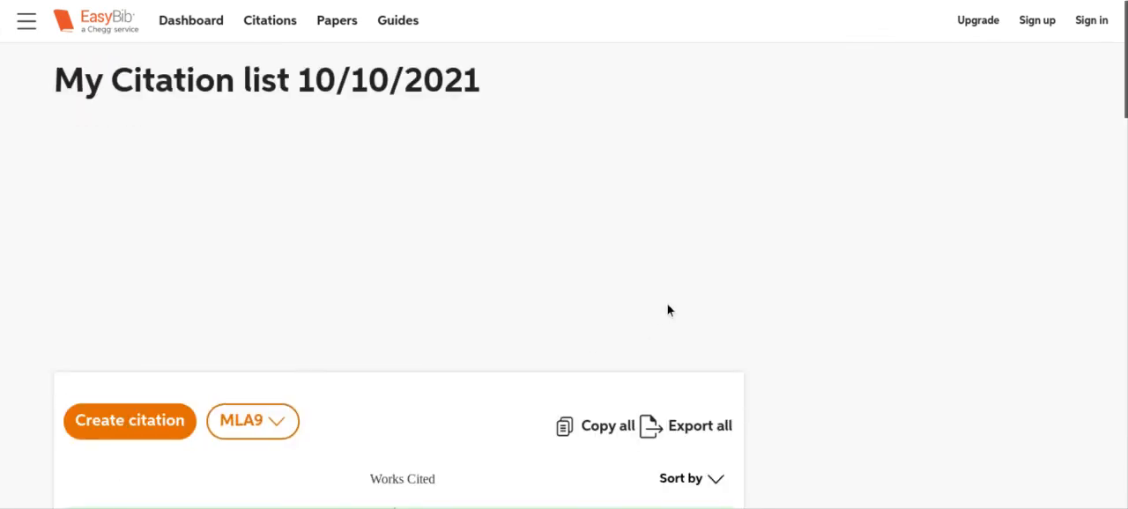
Step: View the Schaub, Michael Works Cited entry and dismiss the plagiarism check popup
scroll("down", 3)
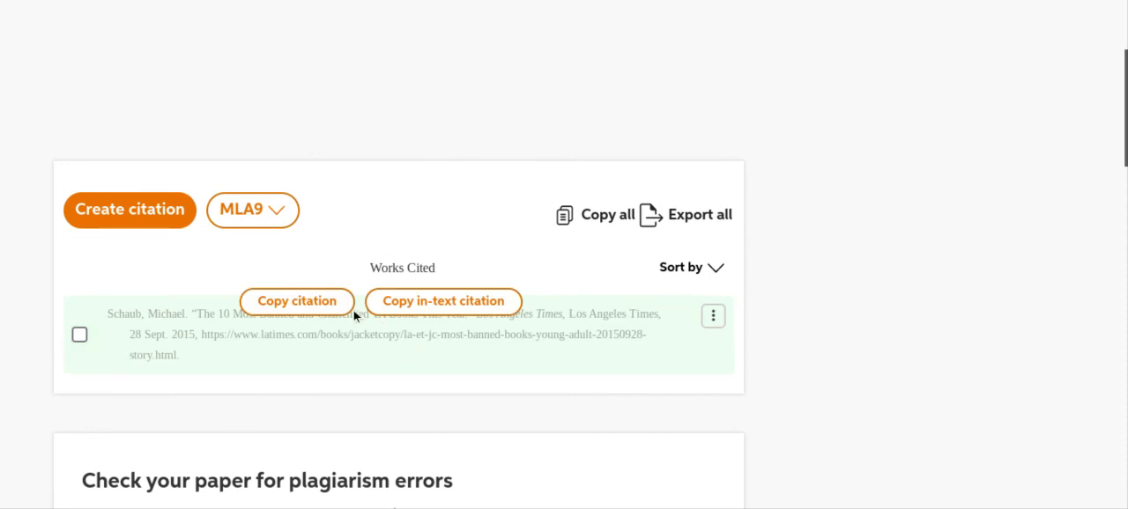
left_click(297, 300)
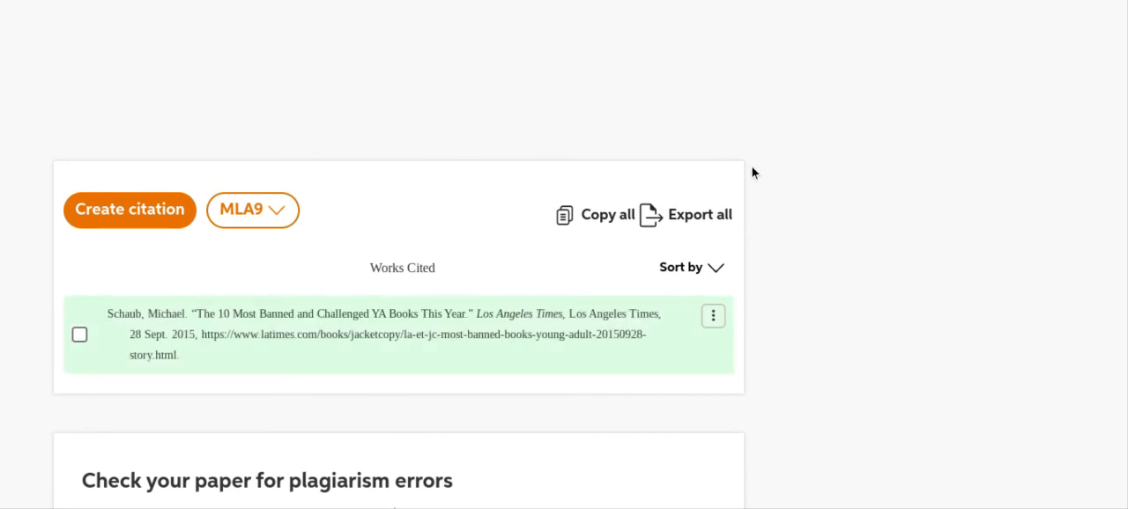
mouse_move(716, 167)
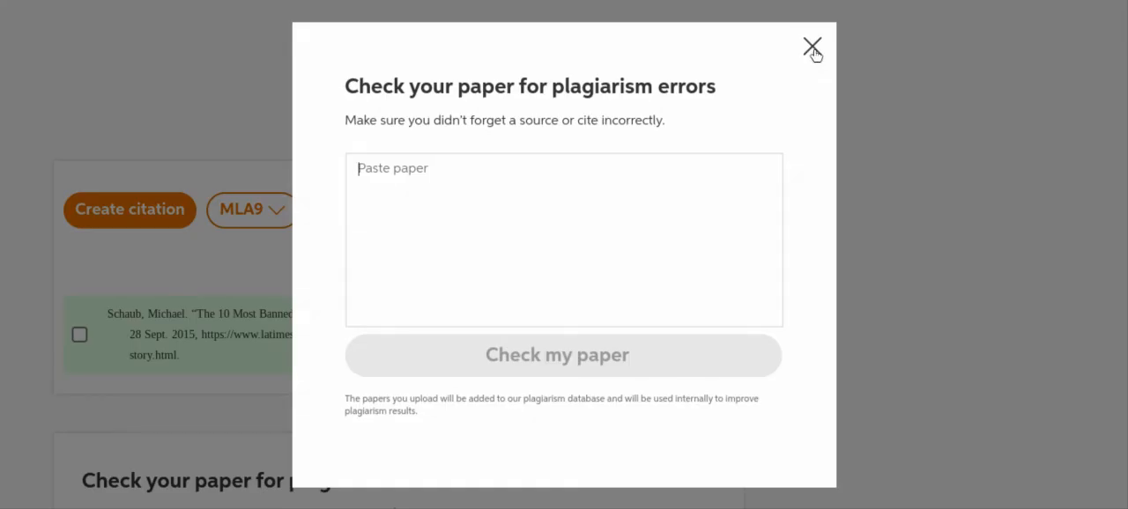
left_click(811, 44)
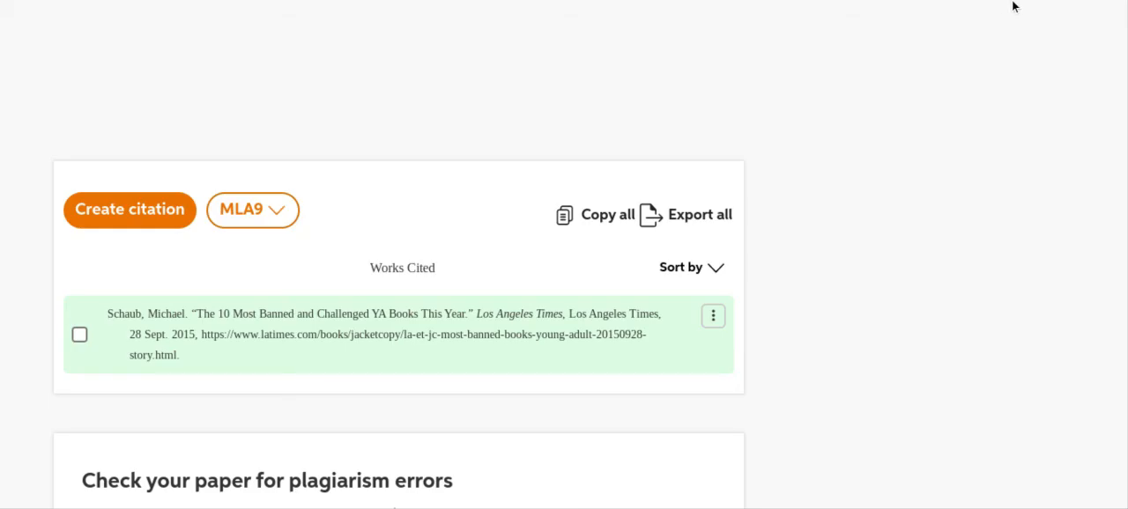